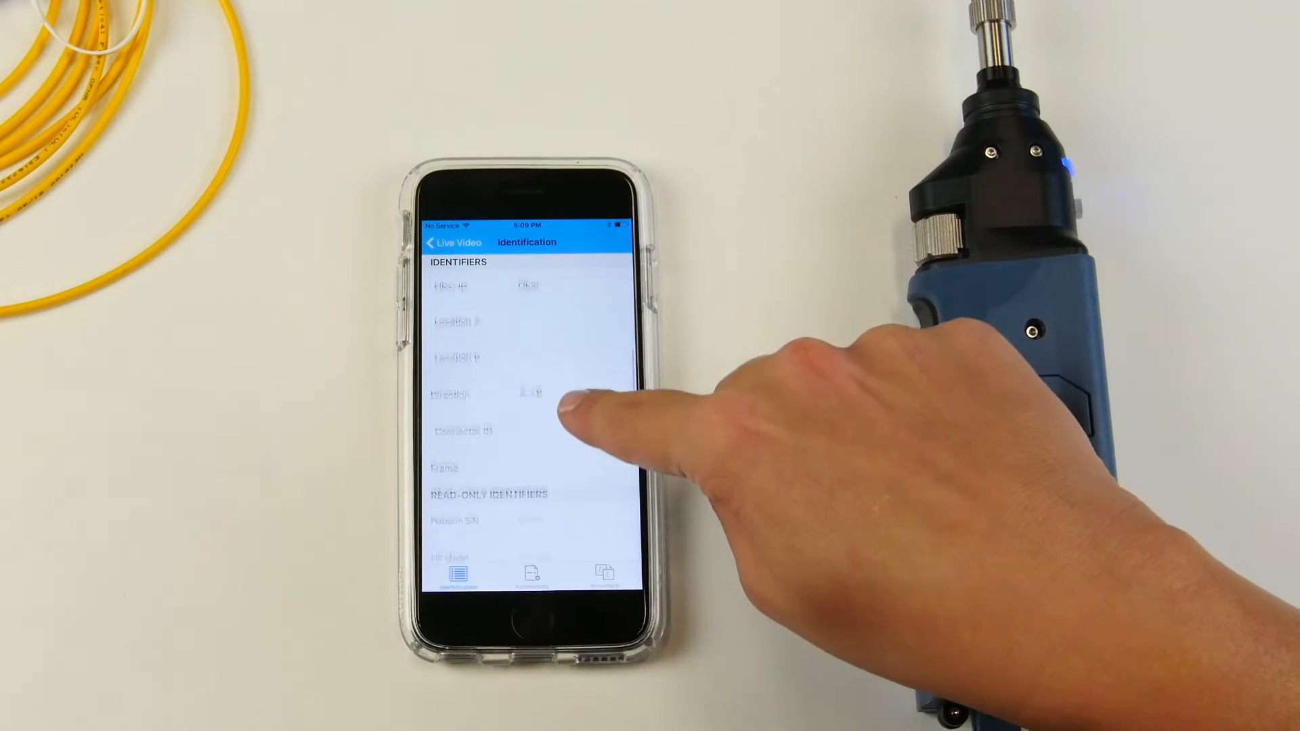
# Step: Add FIP Model to the file-name identifiers, then delete it again, leaving none active
pyautogui.scroll(3)
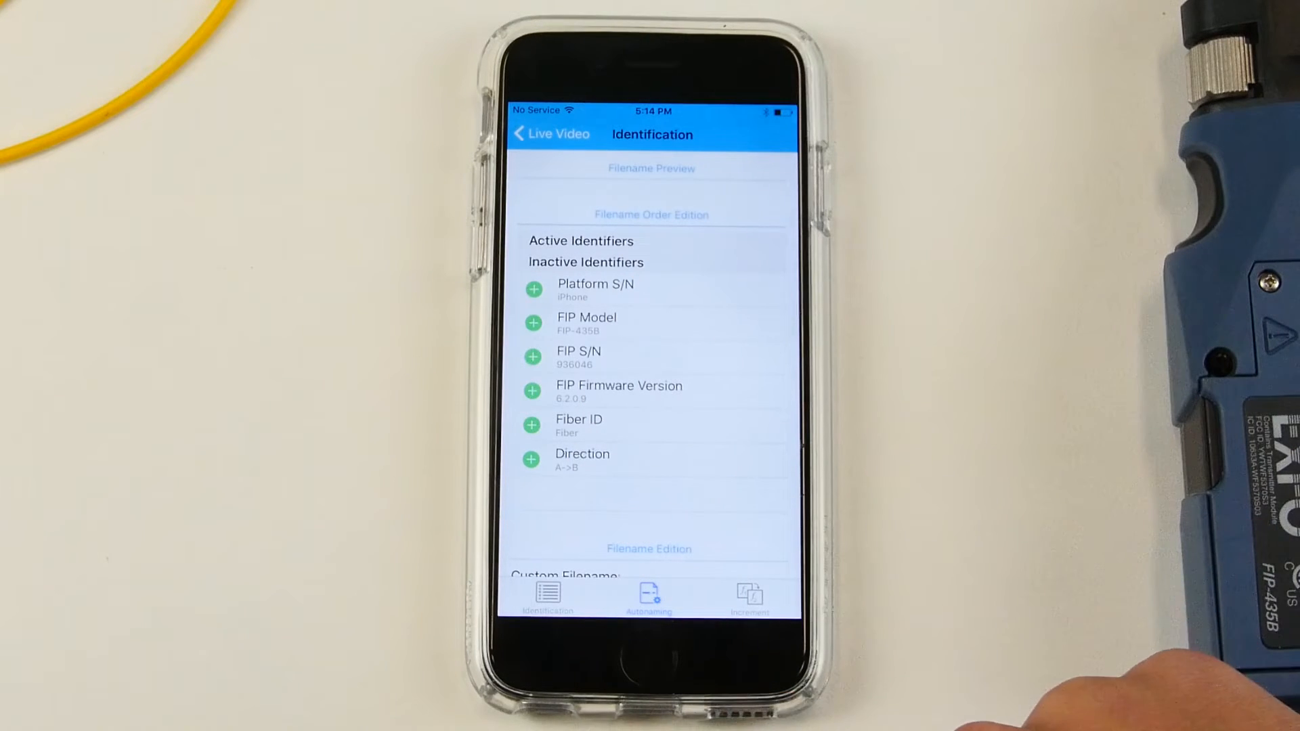
pyautogui.click(531, 322)
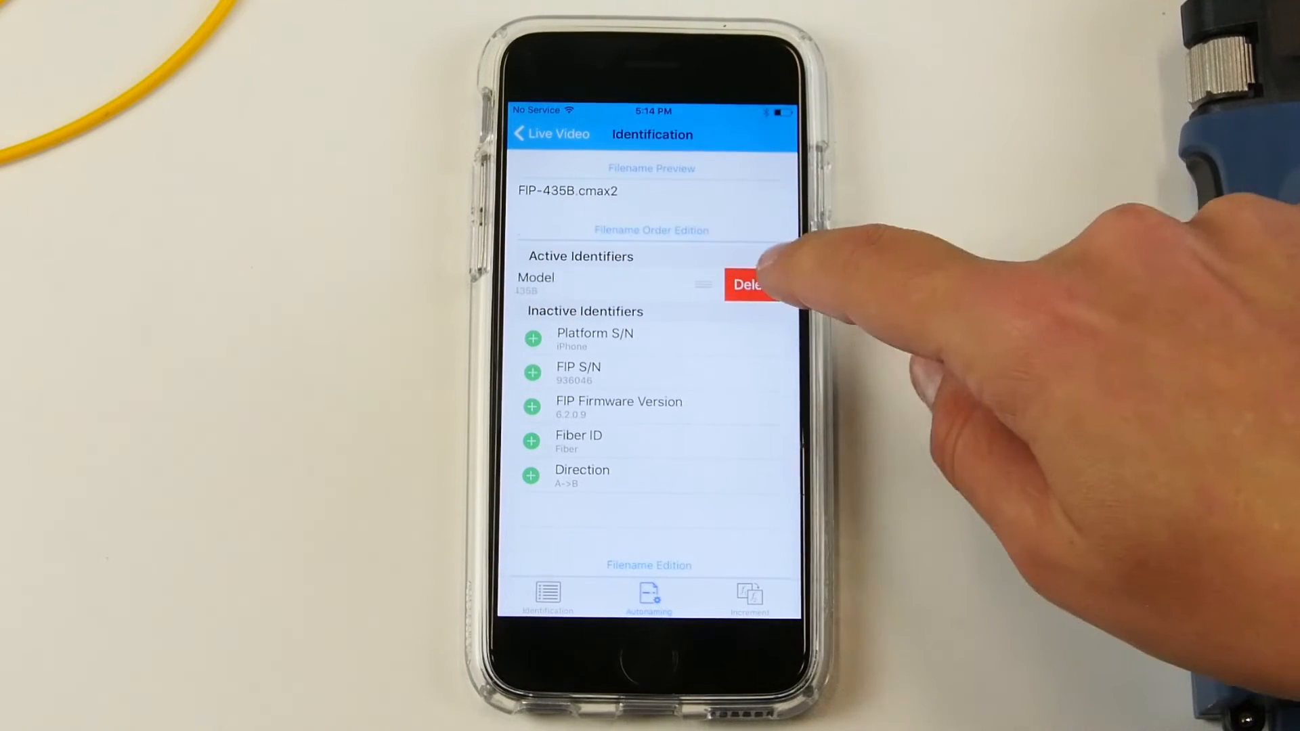
pyautogui.click(749, 286)
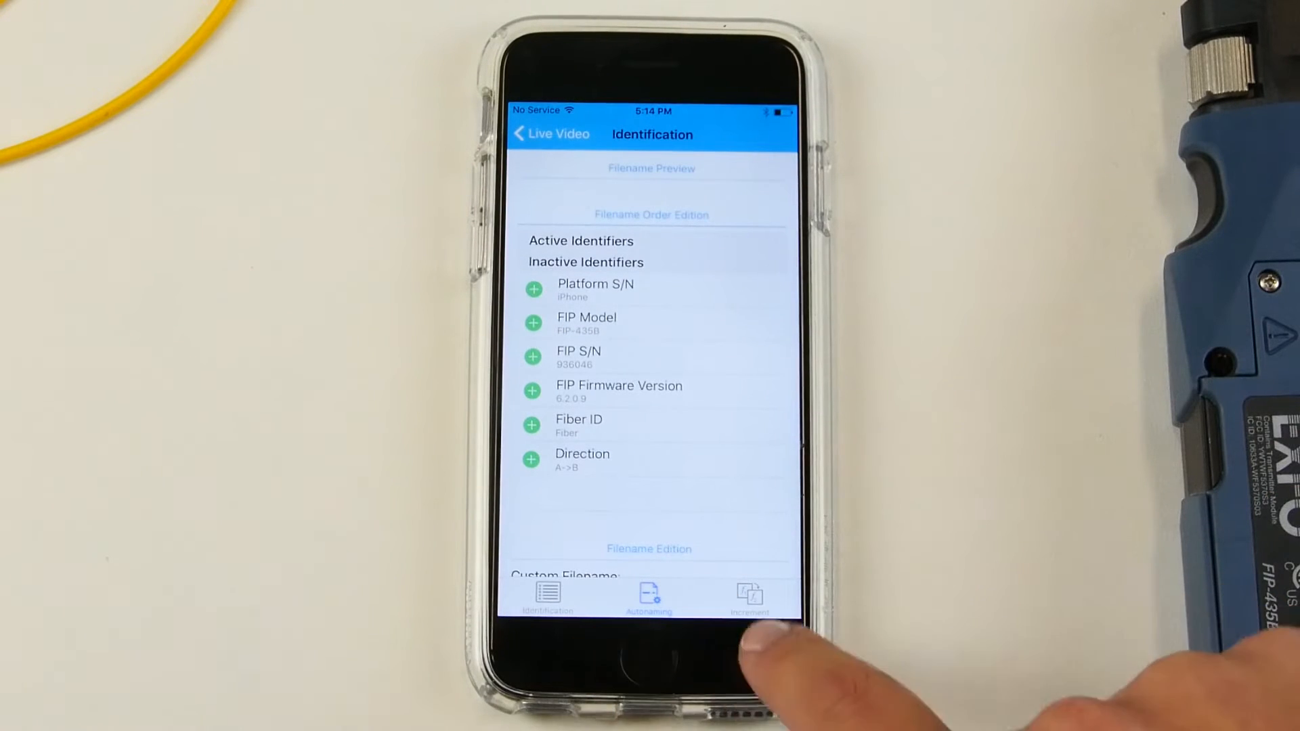
# Step: Review the Increment settings and return to the Live Video view
pyautogui.click(749, 598)
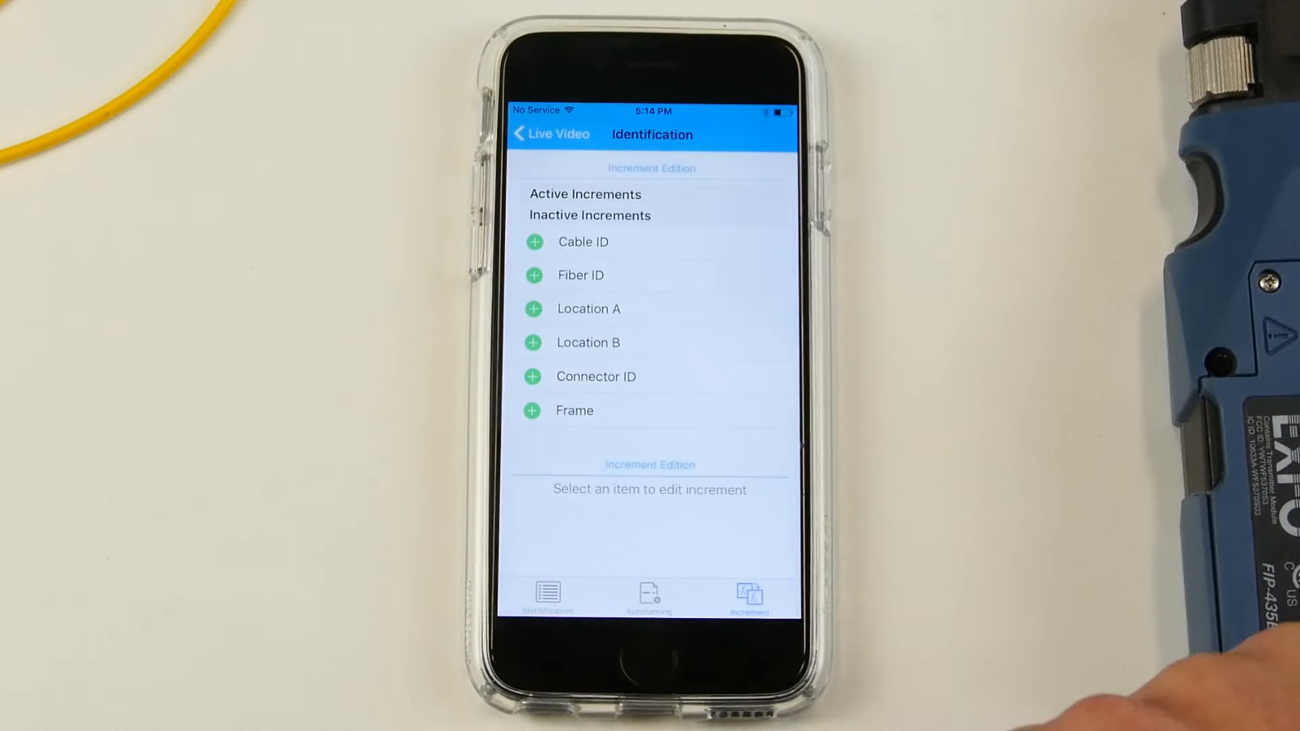
pyautogui.click(551, 134)
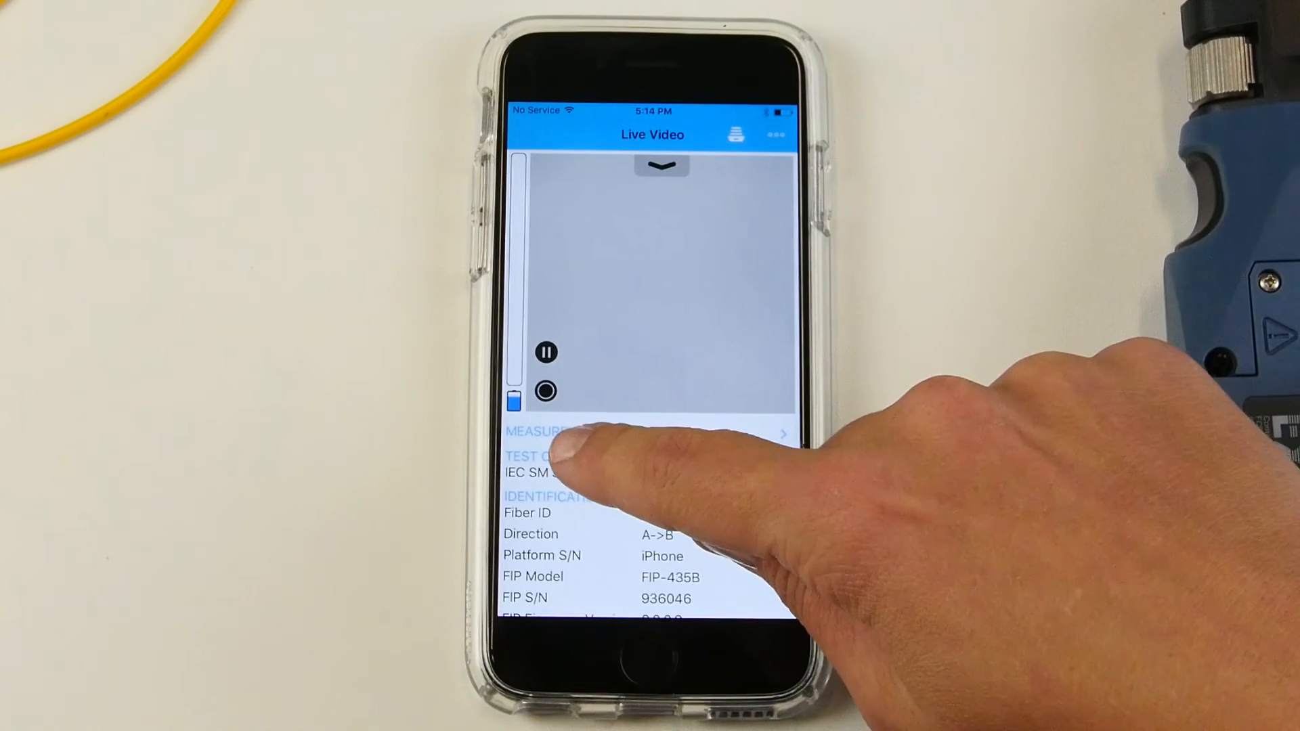
# Step: Browse the Single Fiber Connector standards with IEC SM SF UPC ORL ≥ 45 dB selected
pyautogui.click(539, 456)
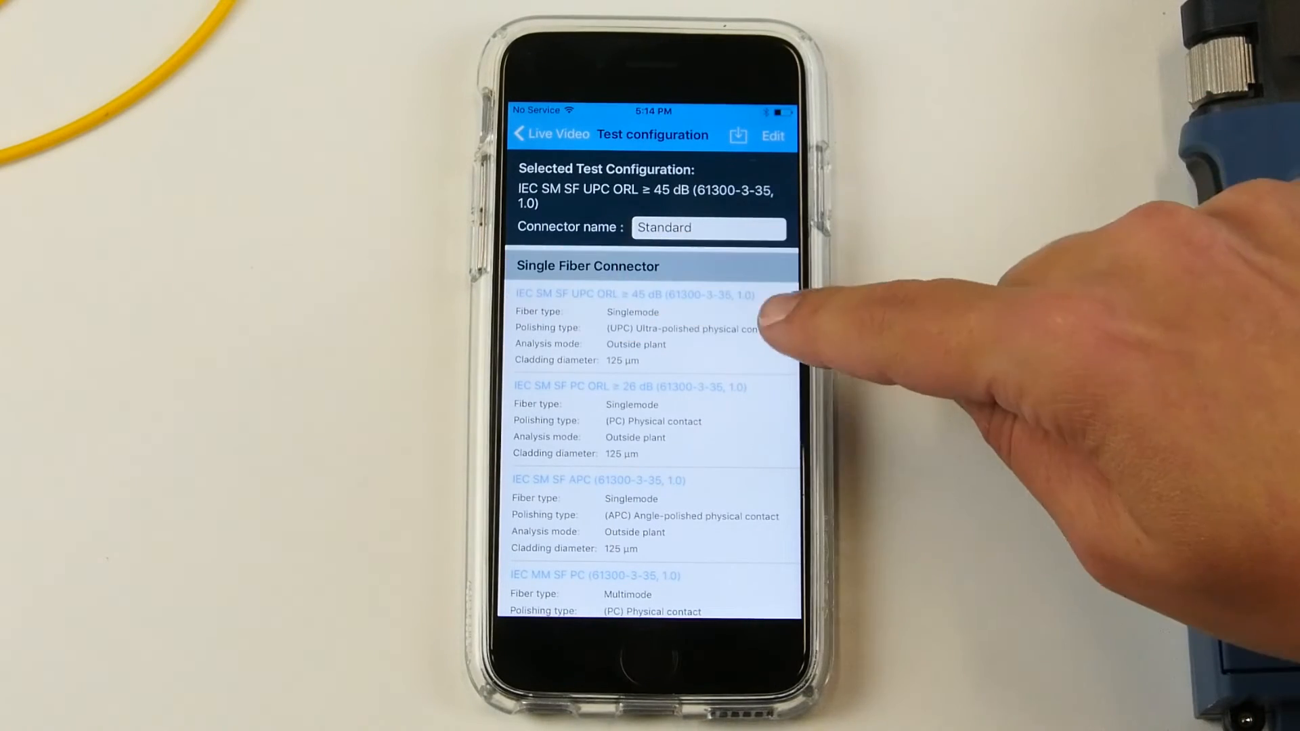
pyautogui.scroll(-3)
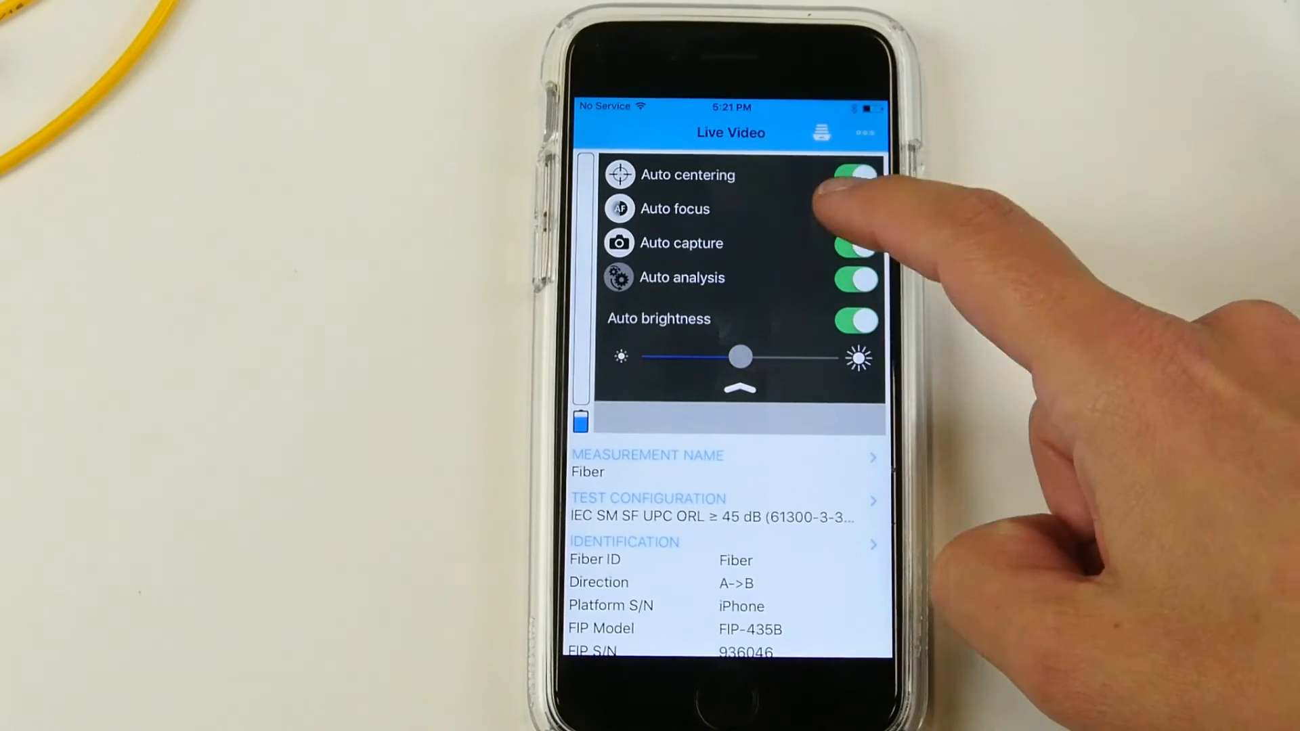
# Step: Review the auto functions toggles and go to Application Settings via the ••• menu
pyautogui.click(855, 209)
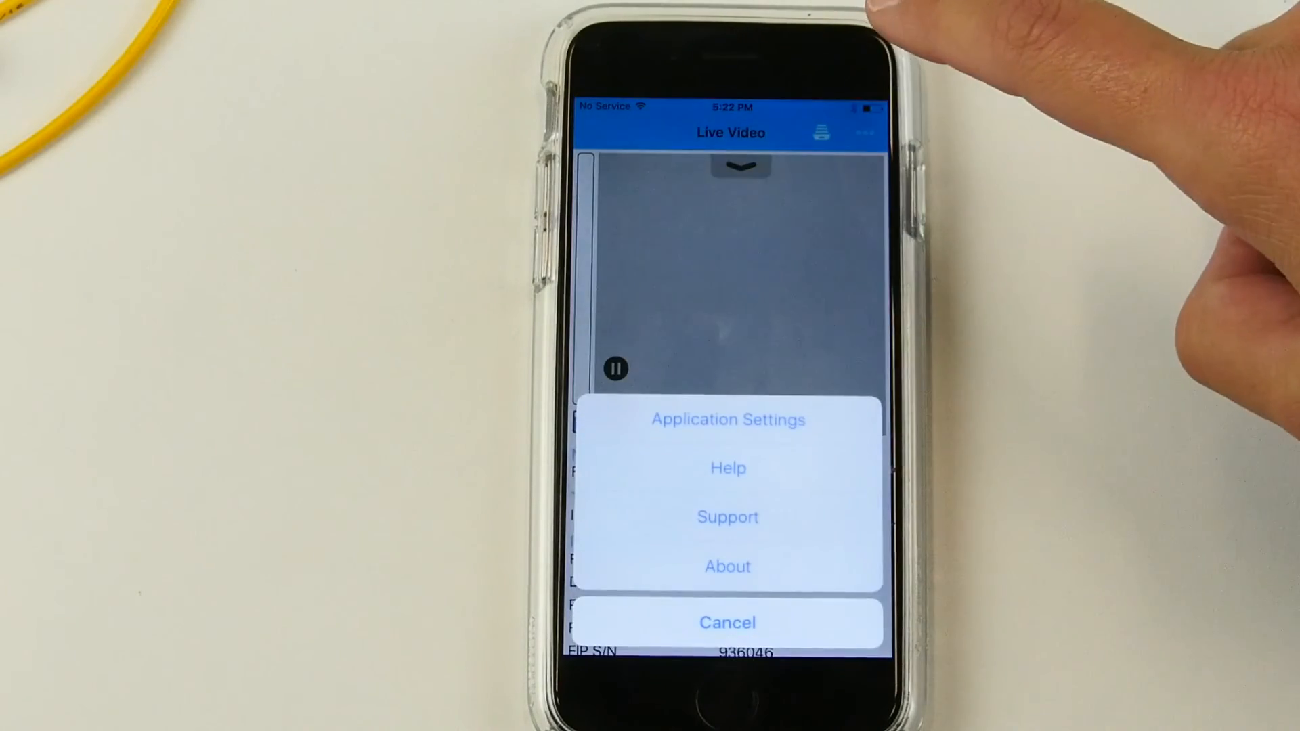
pyautogui.click(727, 420)
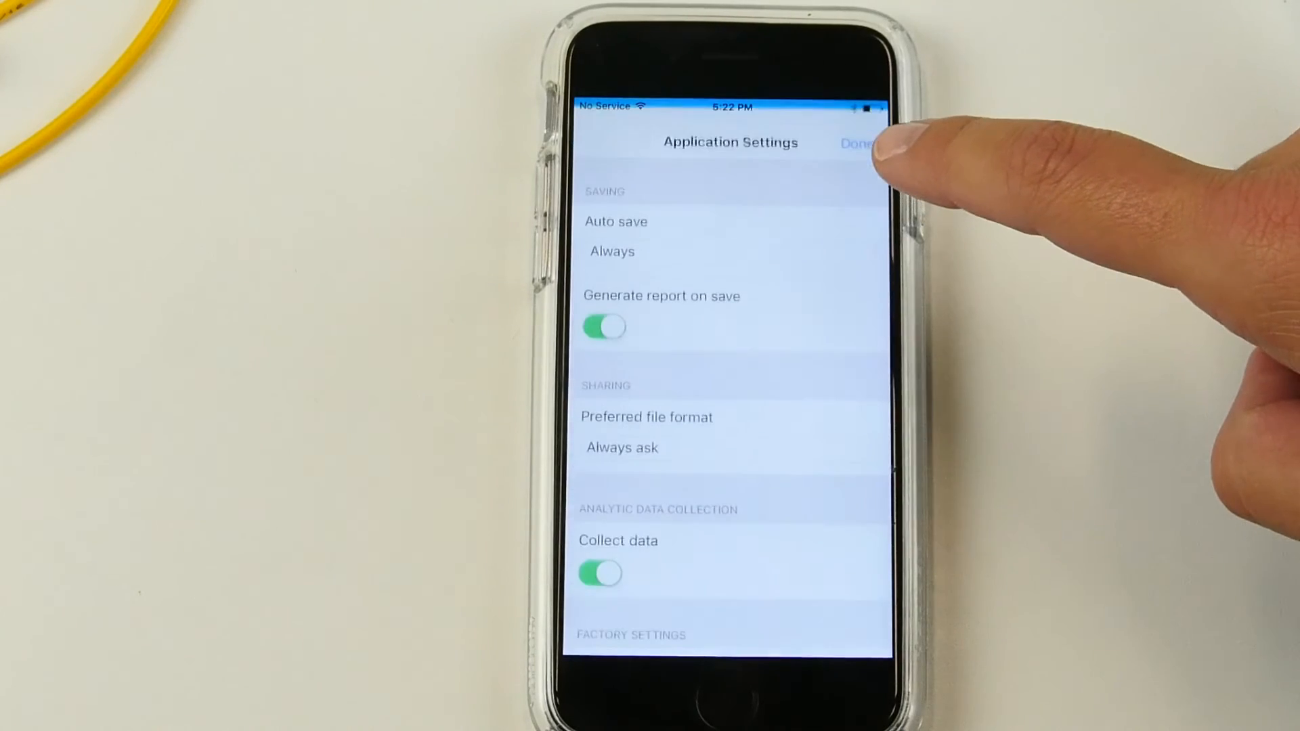